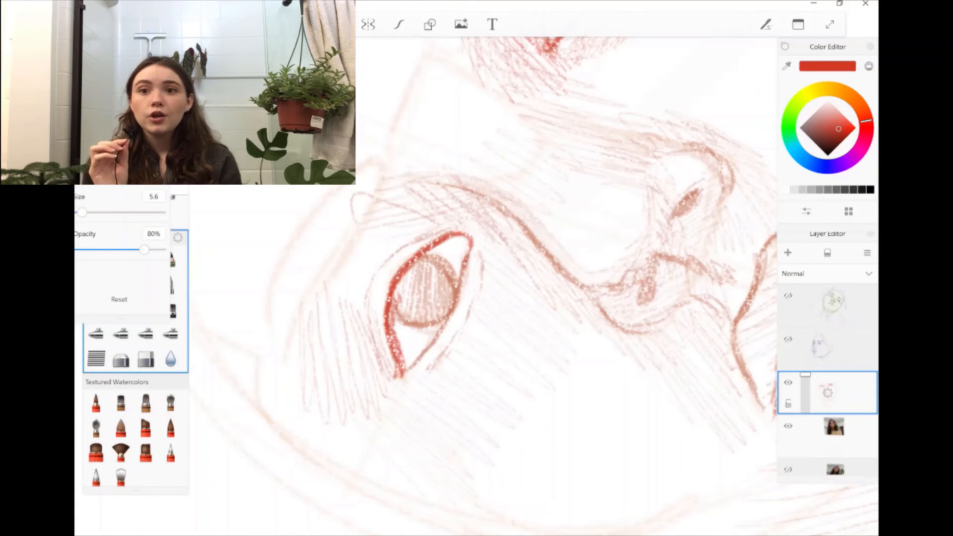
Undo the last red pencil stroke after adding the lower-lid line.
{"action": "key", "text": "ctrl+z"}
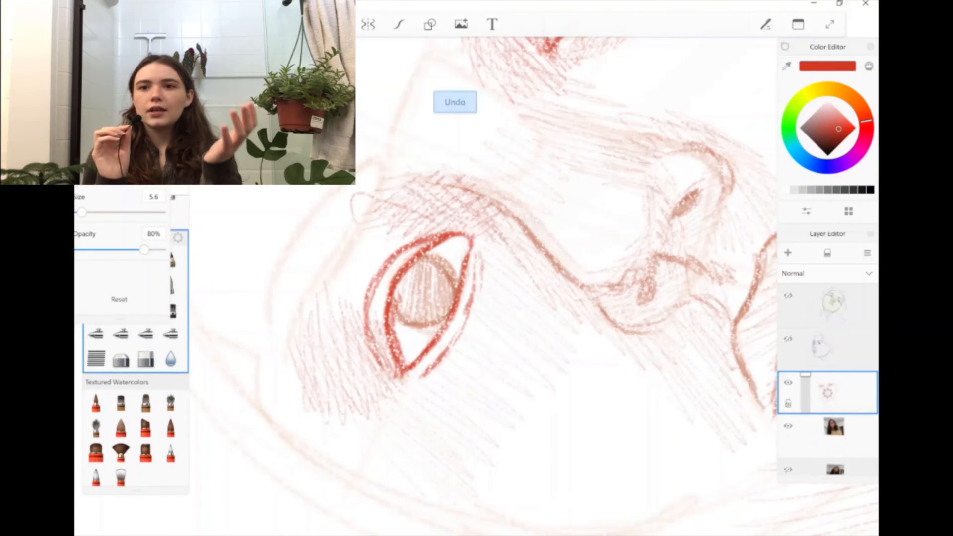